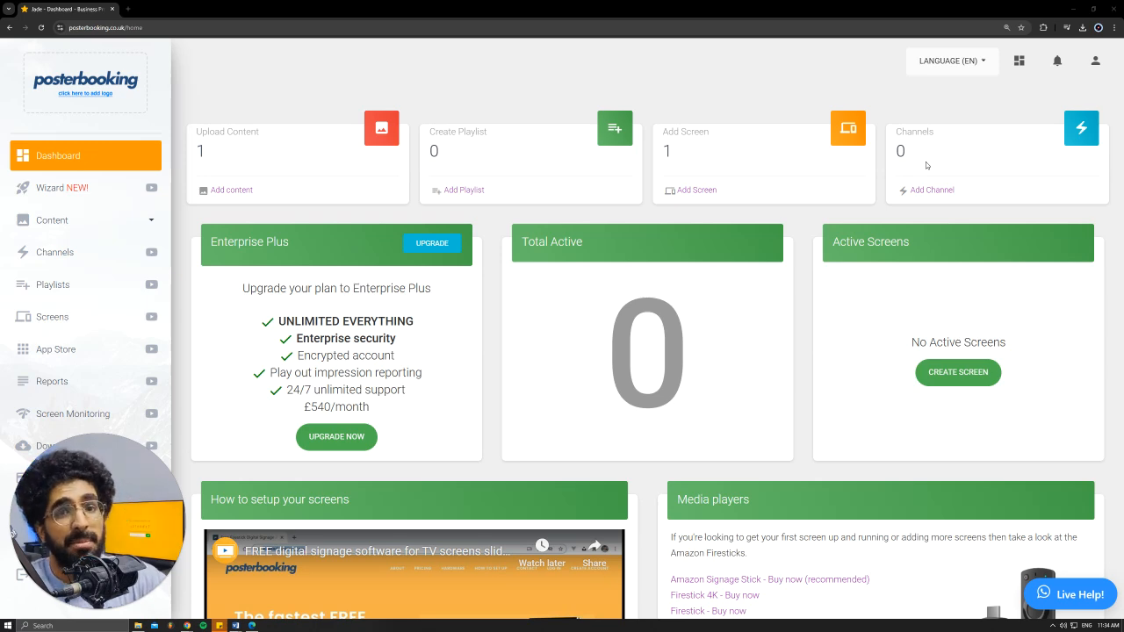
- Show the Screens overview listing '1st screen', briefly starting and cancelling Add Screen
scroll("down", 3)
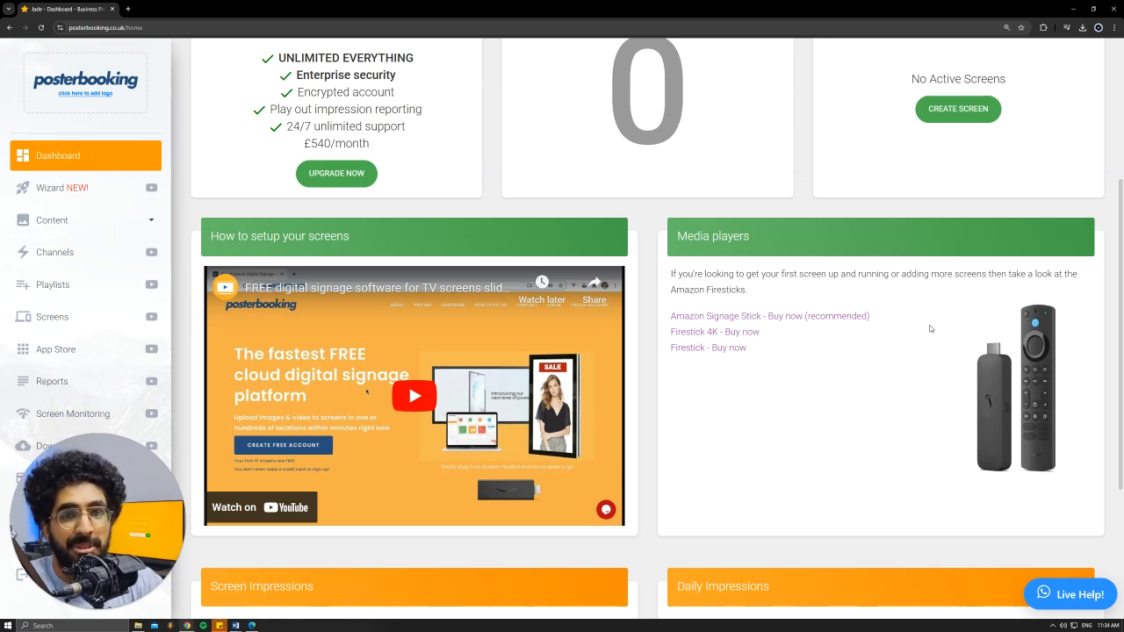
mouse_move(951, 253)
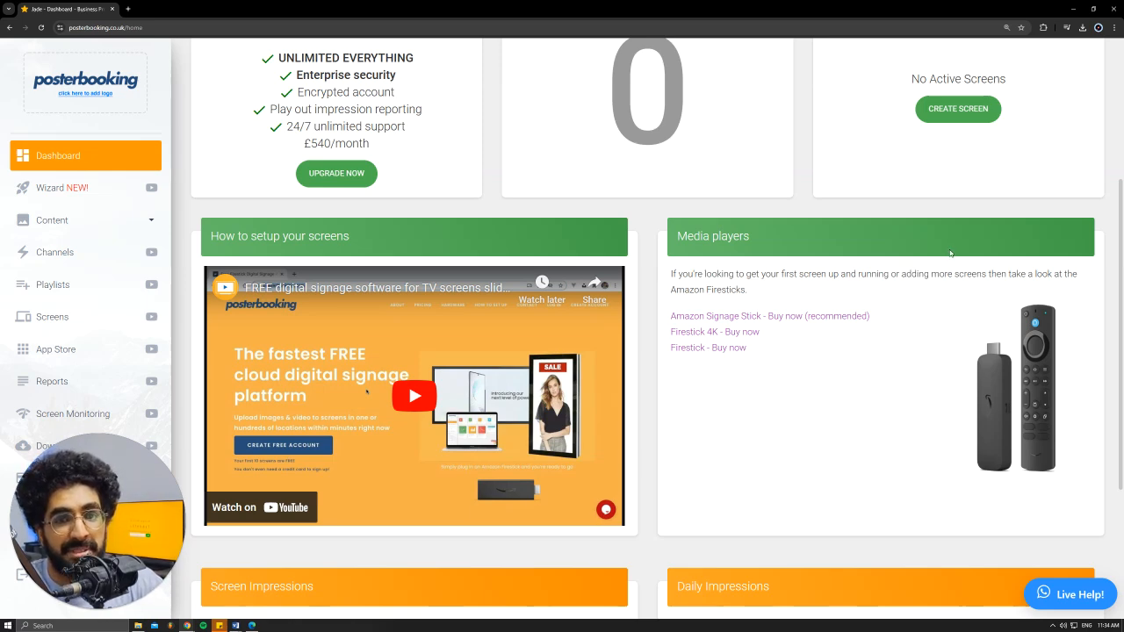
scroll("up", 3)
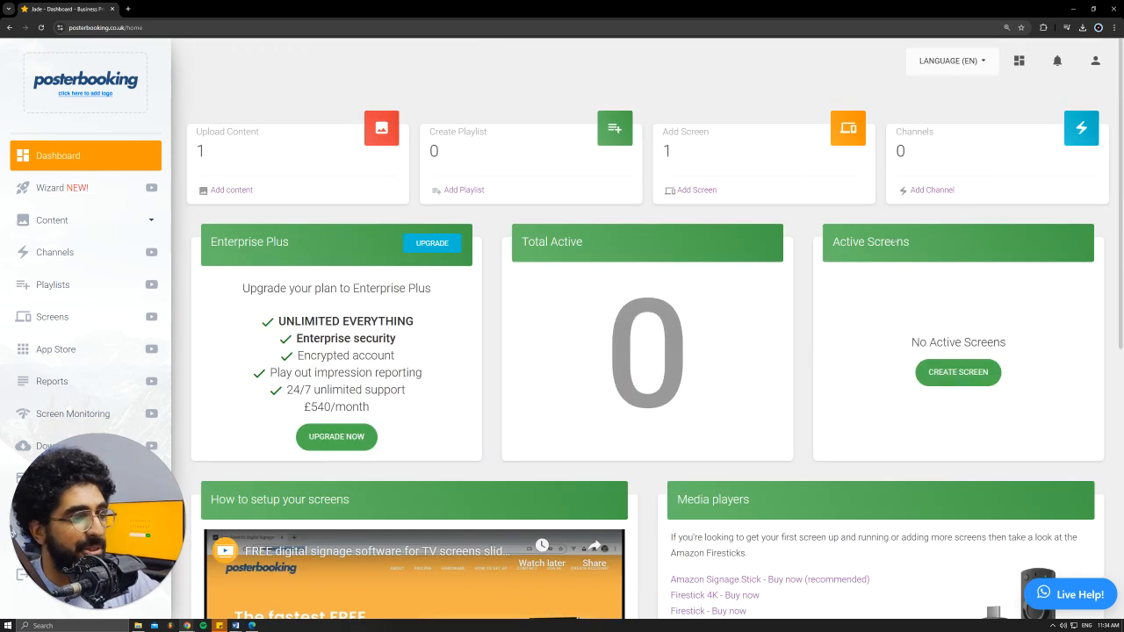
left_click(52, 316)
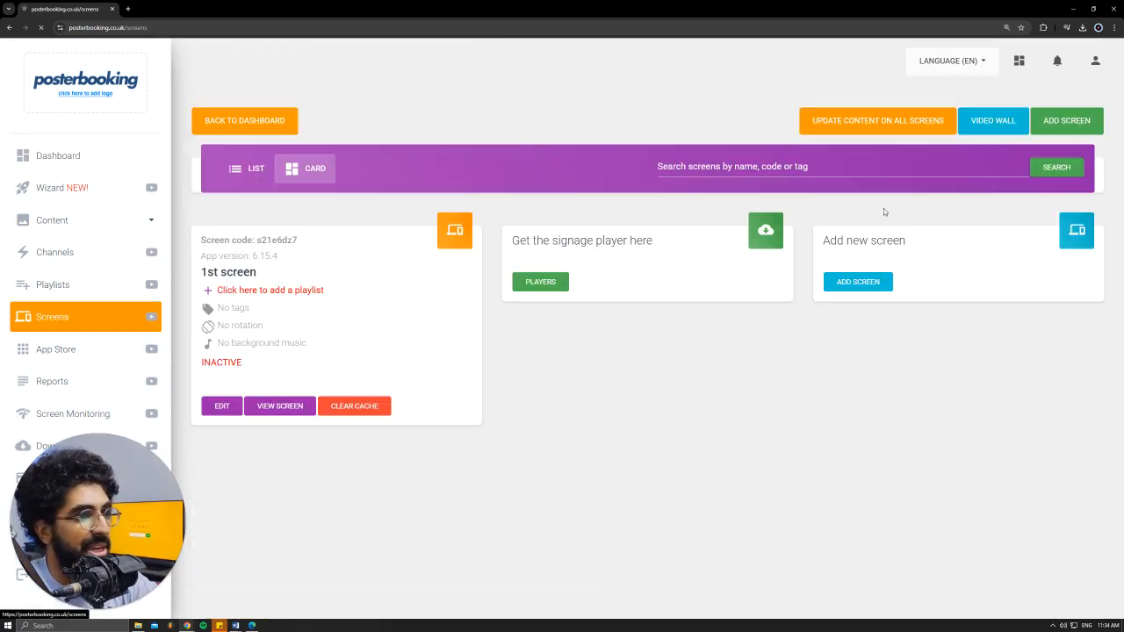
left_click(1066, 119)
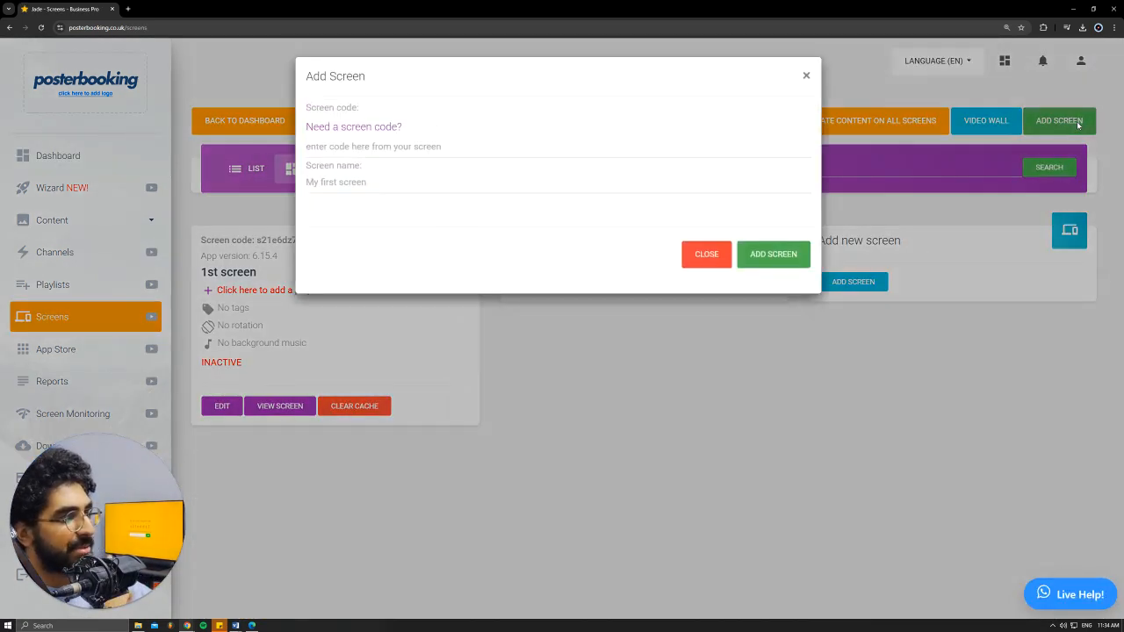
mouse_move(562, 141)
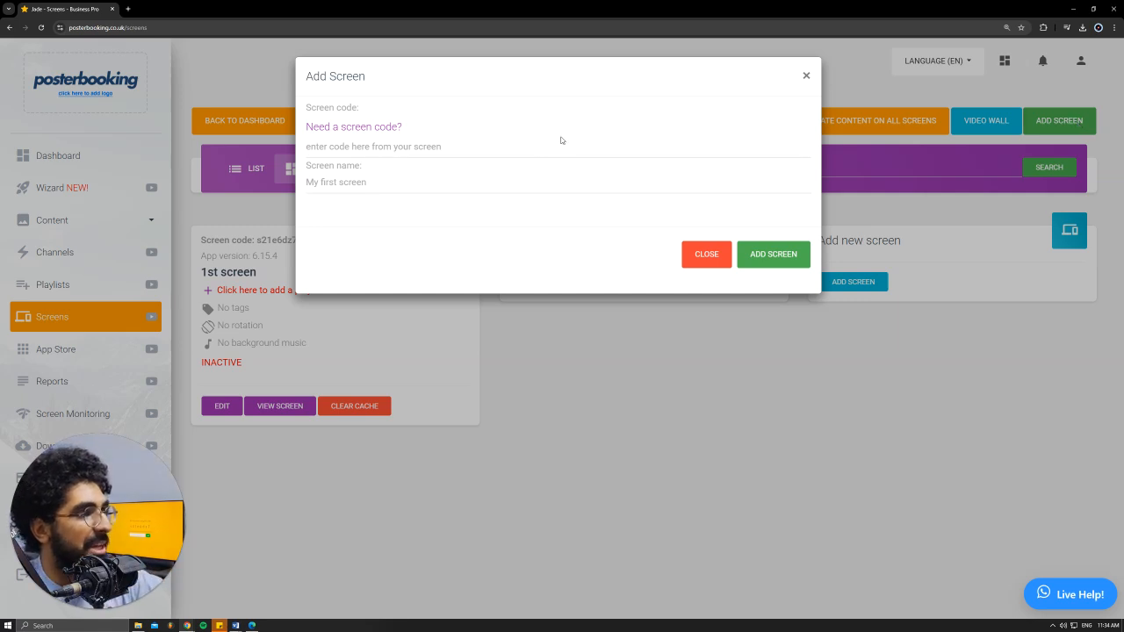
left_click(558, 181)
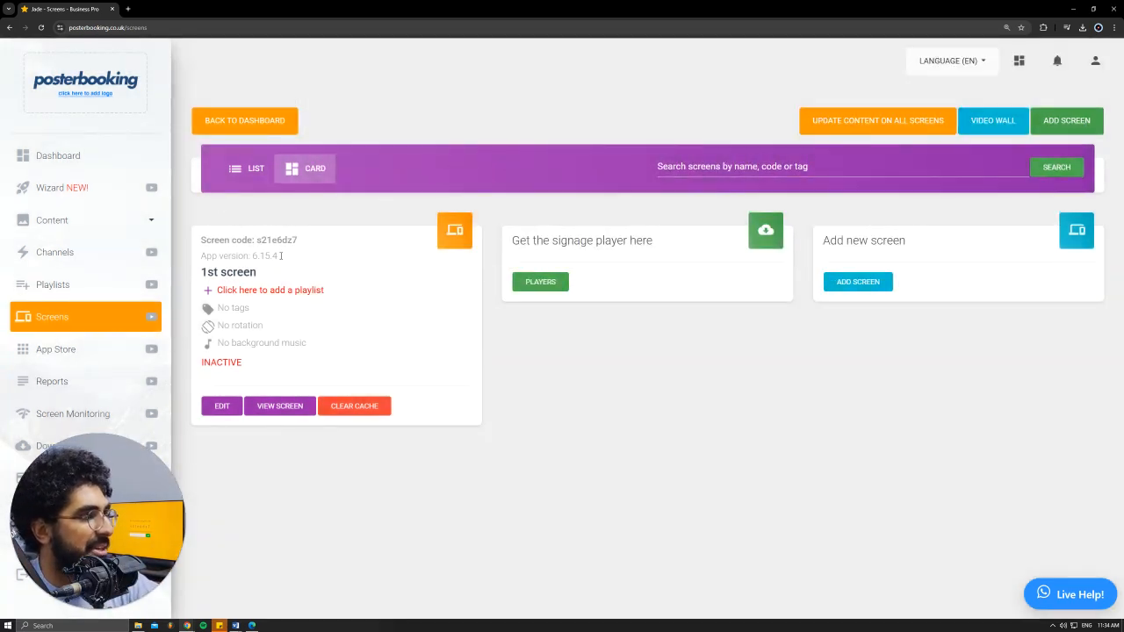
- Reach the empty Playlists page under the Content section of the sidebar
left_click(53, 220)
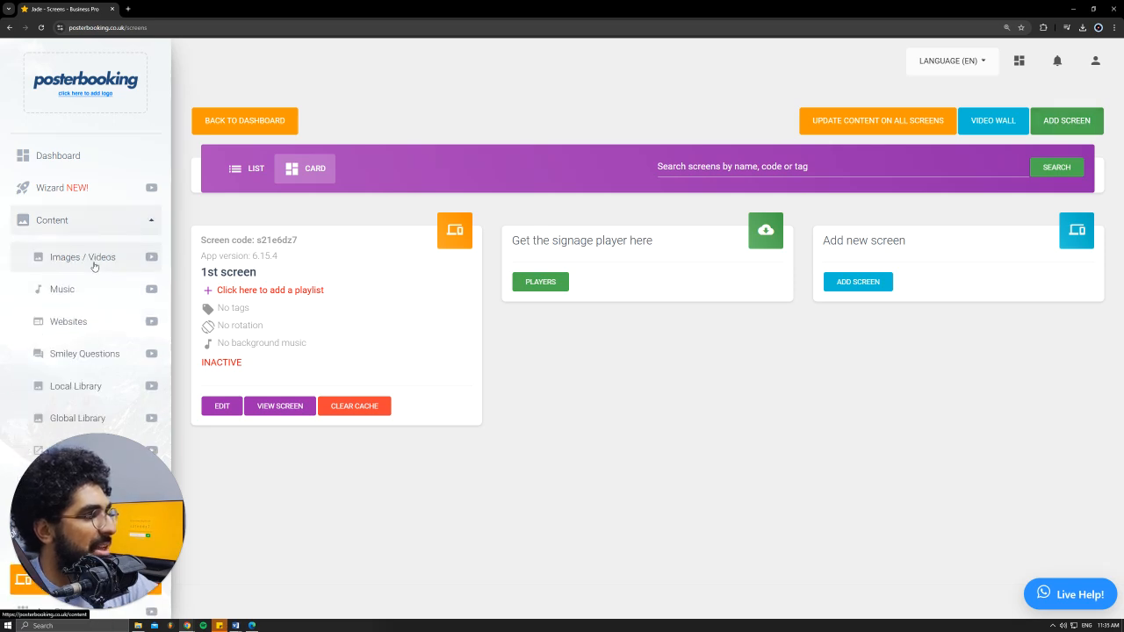
left_click(82, 257)
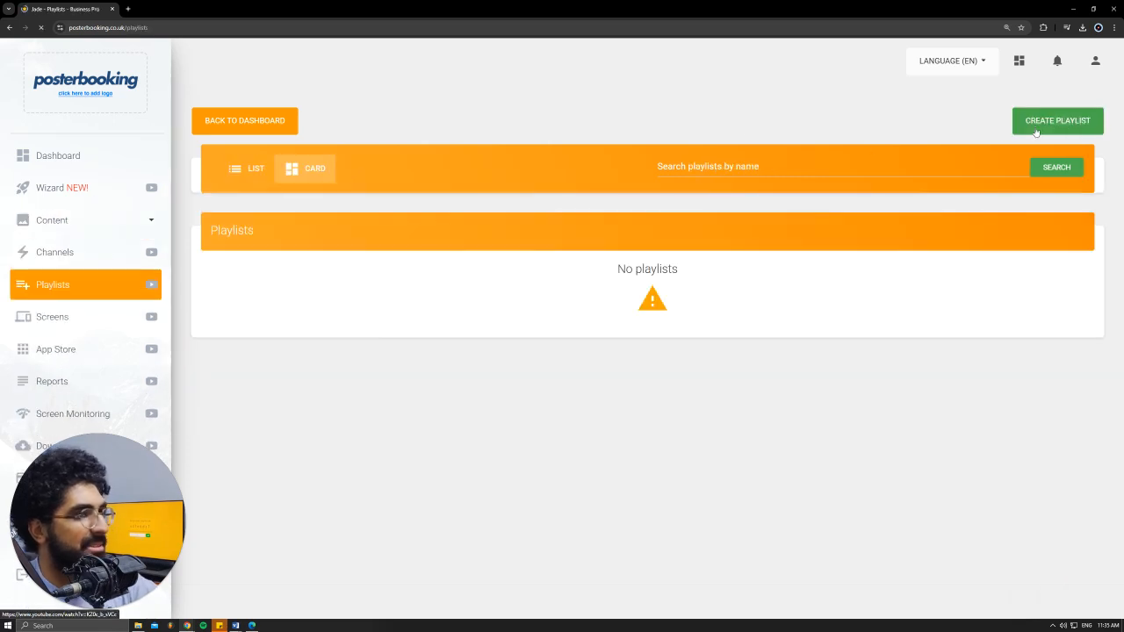
- Create a new playlist named 'milestones'
left_click(1057, 119)
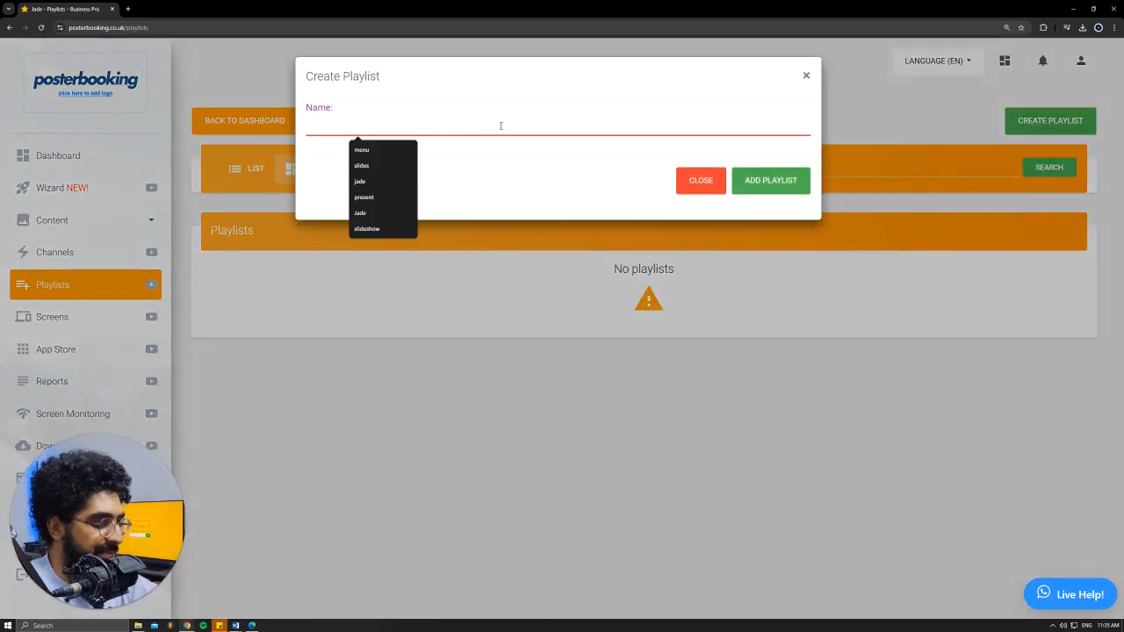
type("milestones")
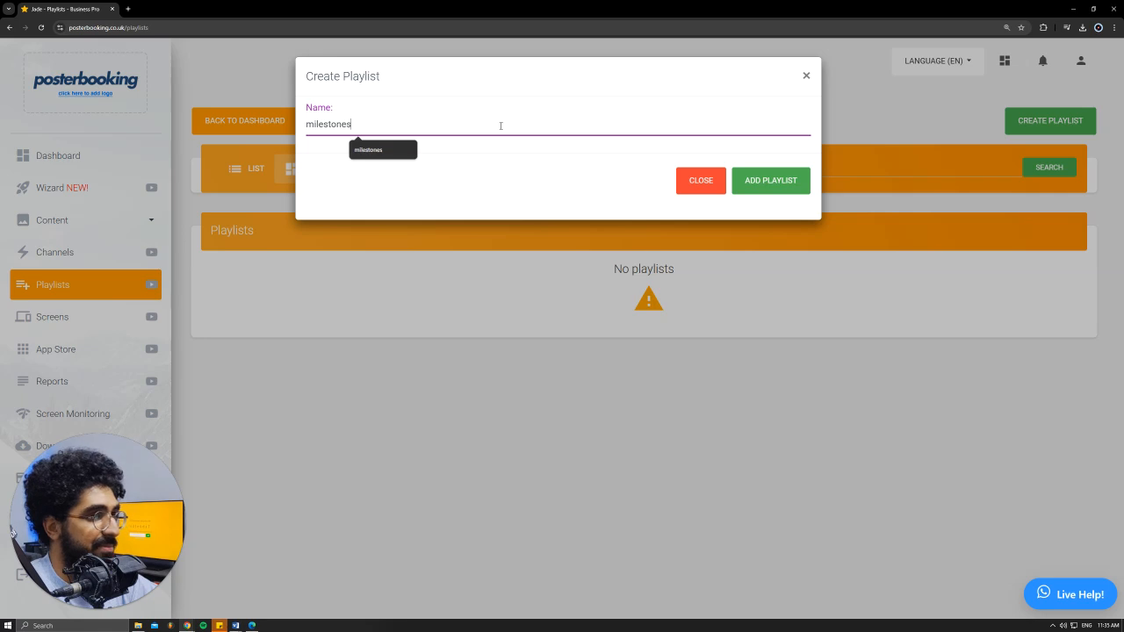
left_click(769, 179)
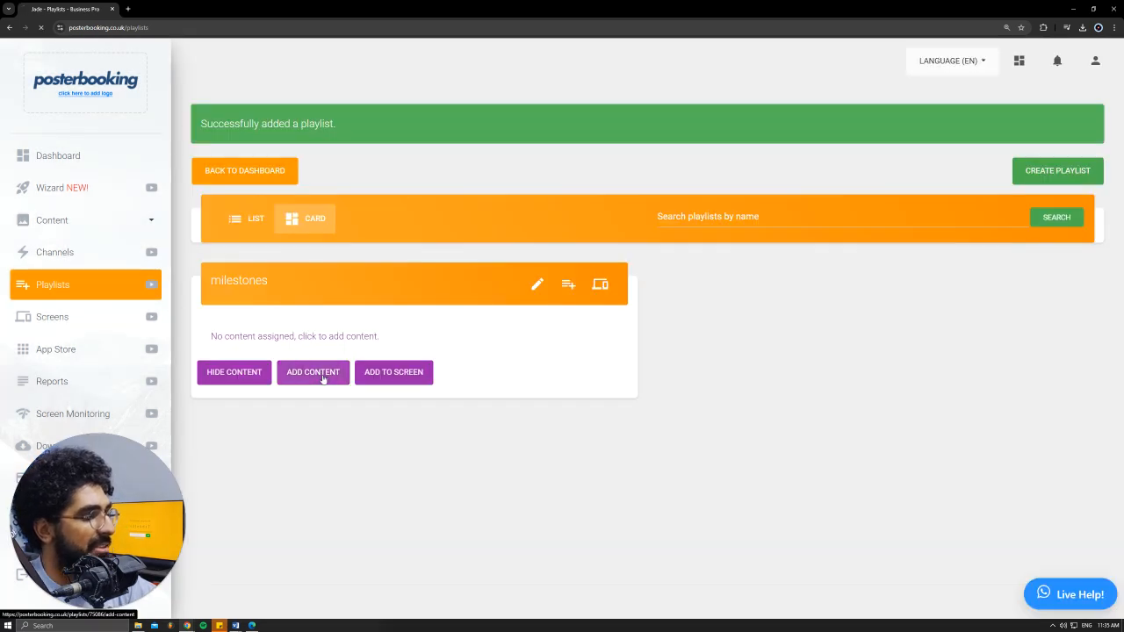
- Add the download-2.jpg milestones image to the playlist with a 30-second duration
left_click(312, 373)
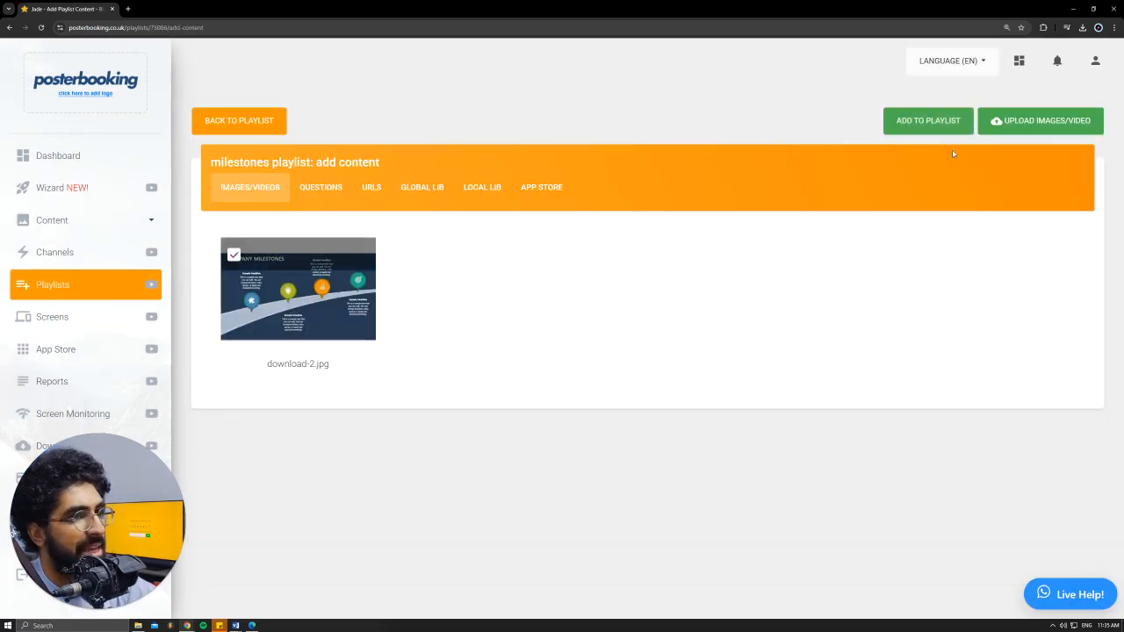
left_click(239, 119)
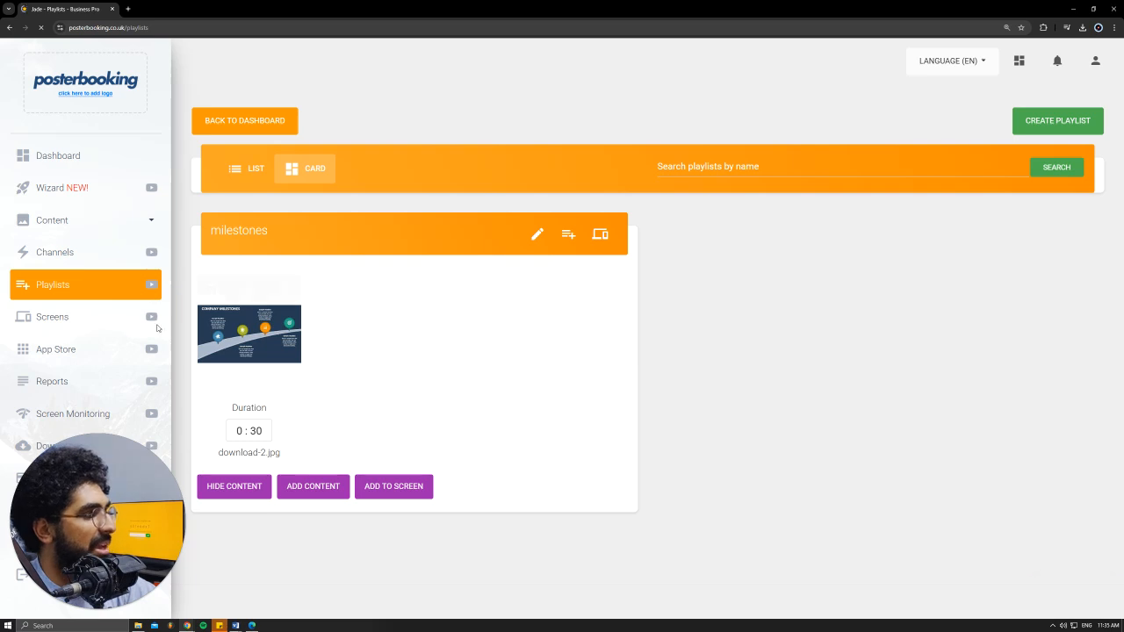
- Bring up the Add/Edit Playlists dialog for '1st screen' from the Screens page
left_click(53, 316)
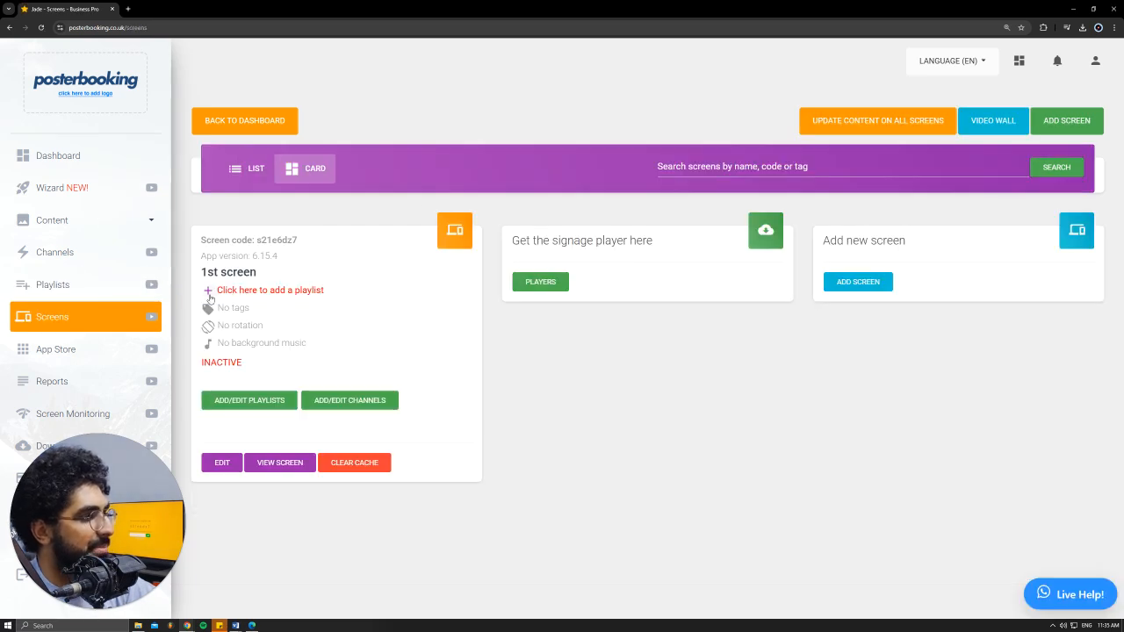
left_click(249, 401)
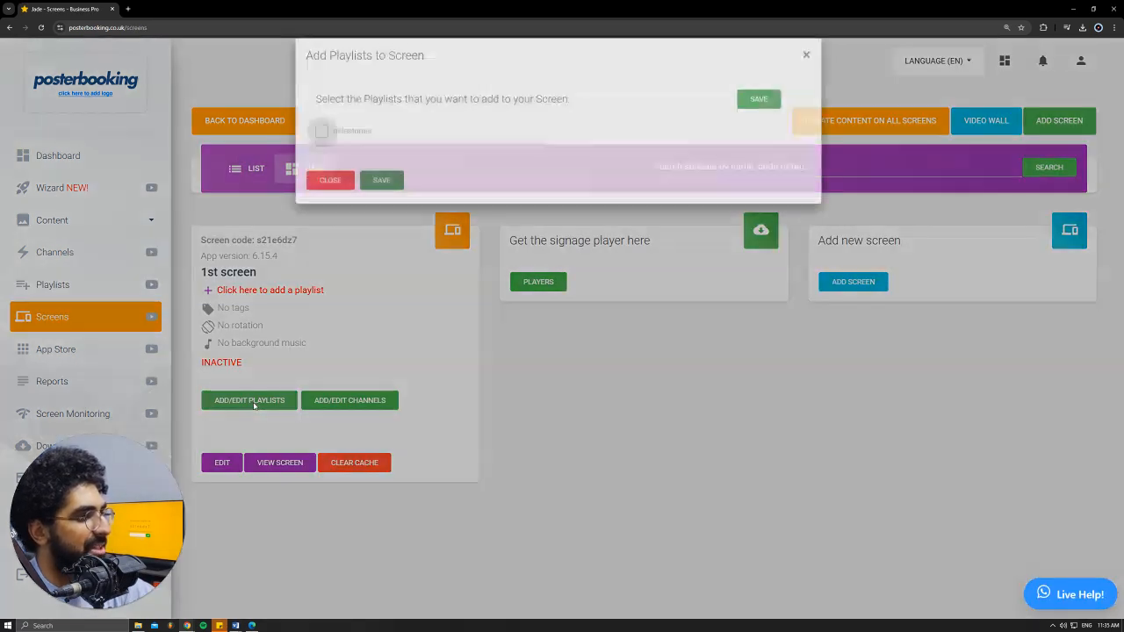